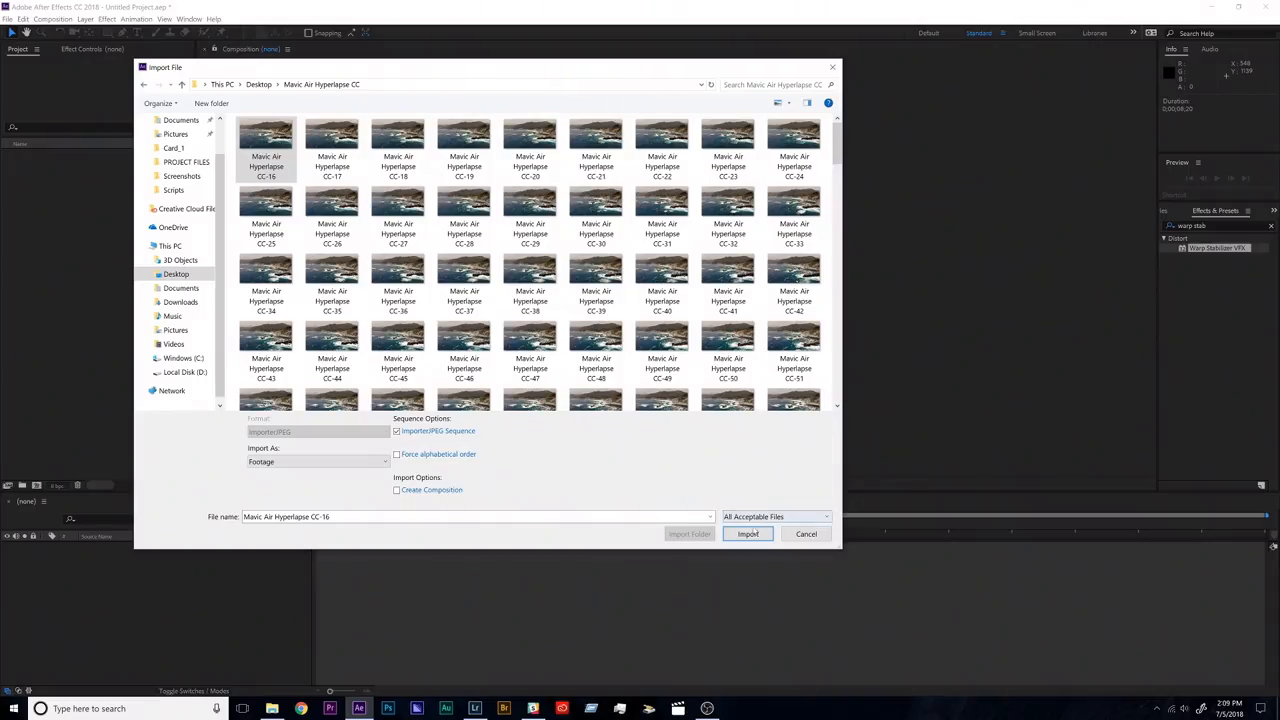
Import the hyperlapse frames as one image-sequence footage item and create a composition from it.
click(748, 532)
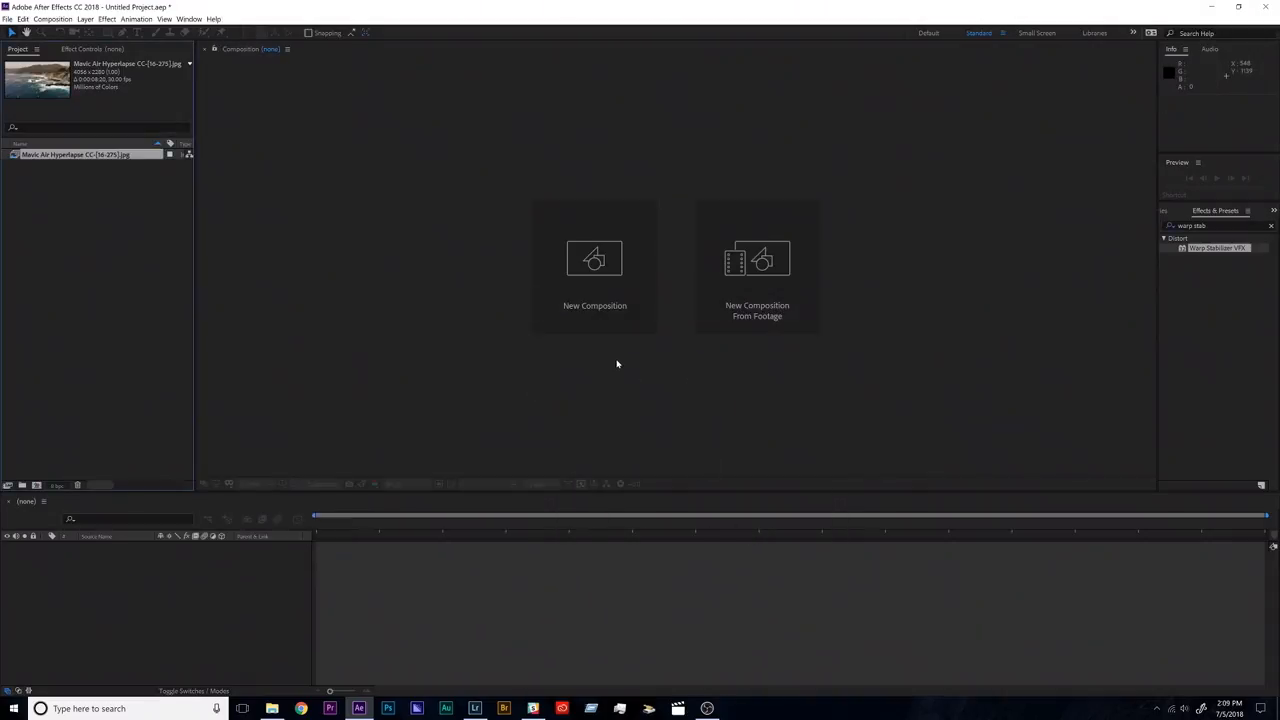
mouse_move(192, 88)
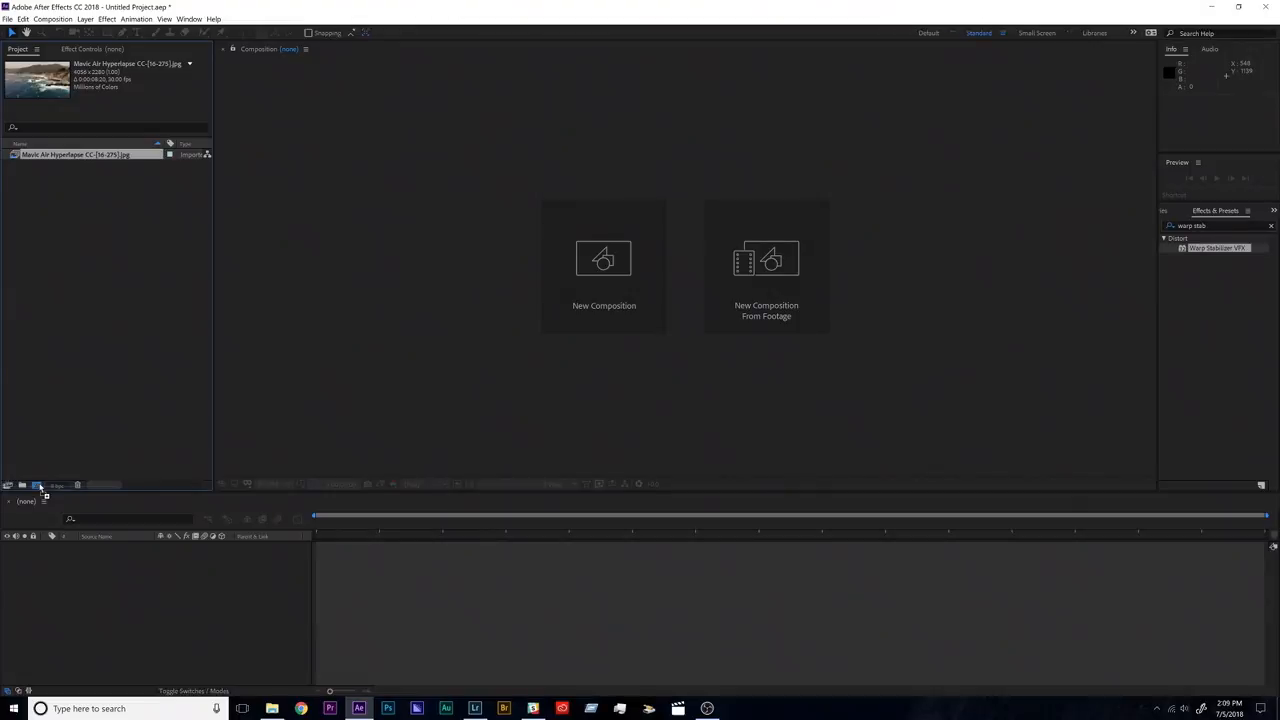
click(766, 258)
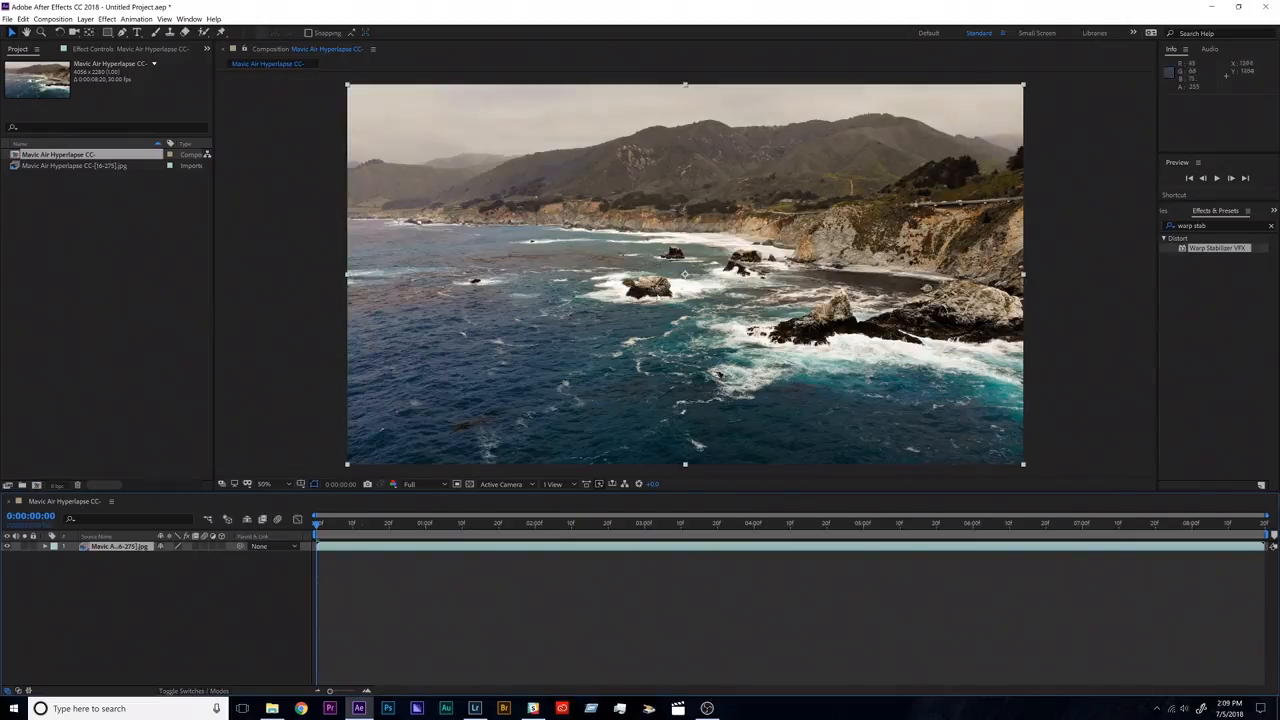